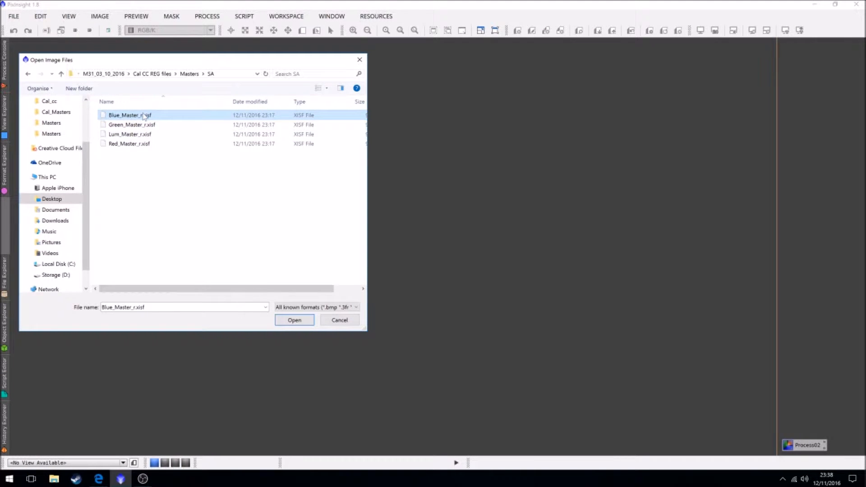
- Load the Blue_Master_r.xisf blue master image
{"action": "left_click", "coordinate": [129, 144]}
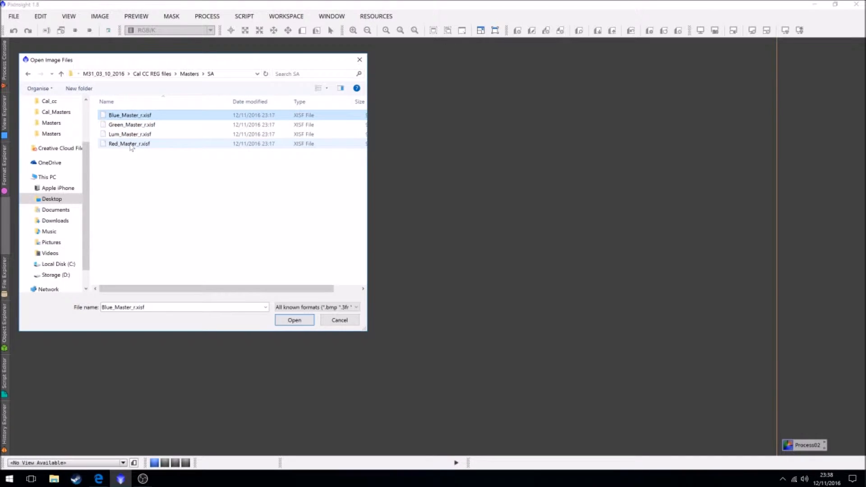
{"action": "left_click", "coordinate": [130, 115]}
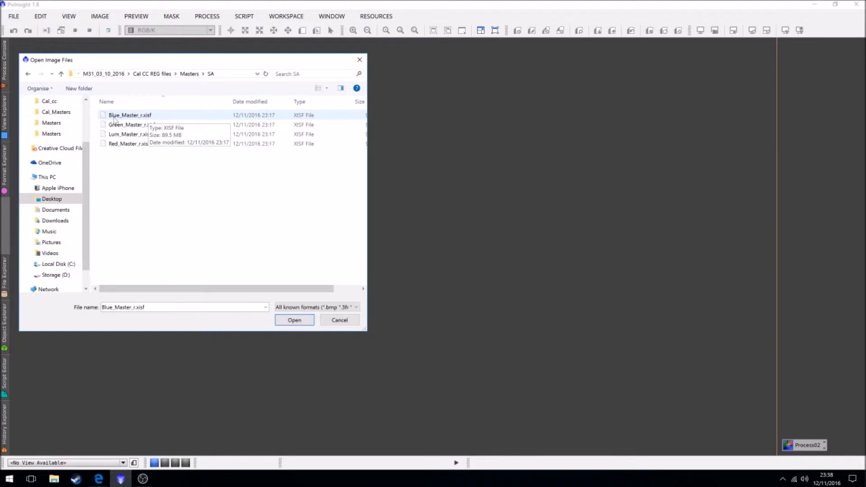
{"action": "mouse_move", "coordinate": [140, 116]}
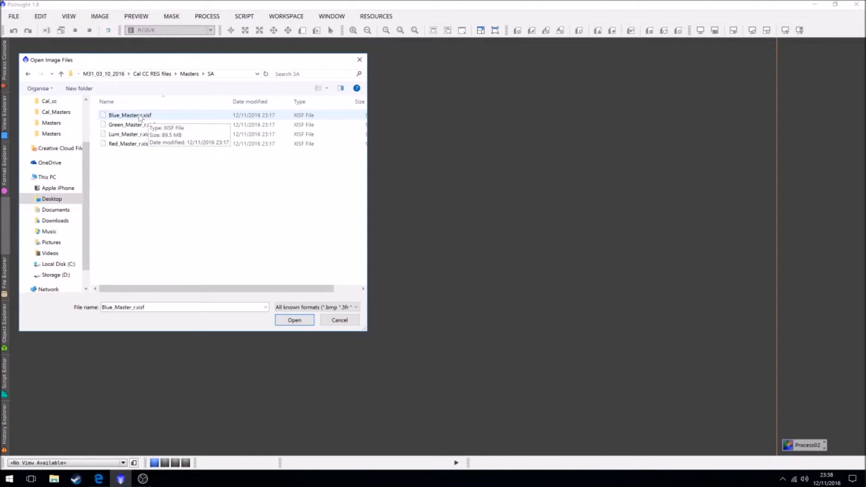
{"action": "mouse_move", "coordinate": [123, 121]}
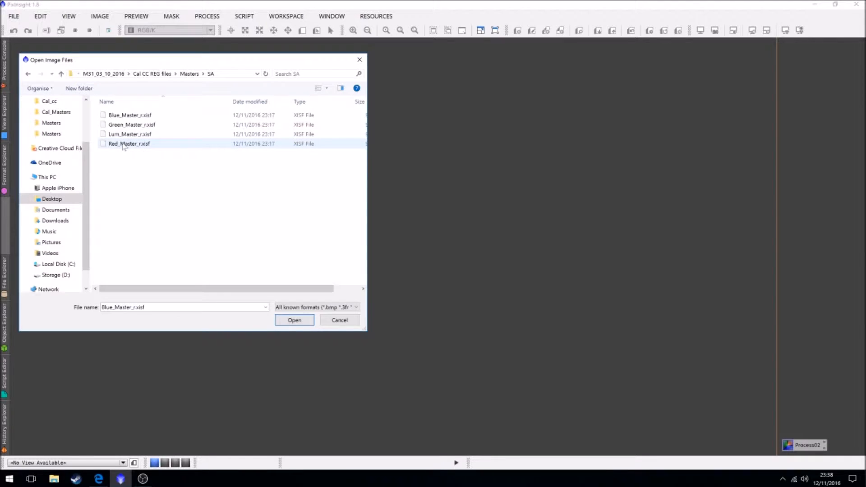
{"action": "mouse_move", "coordinate": [128, 144]}
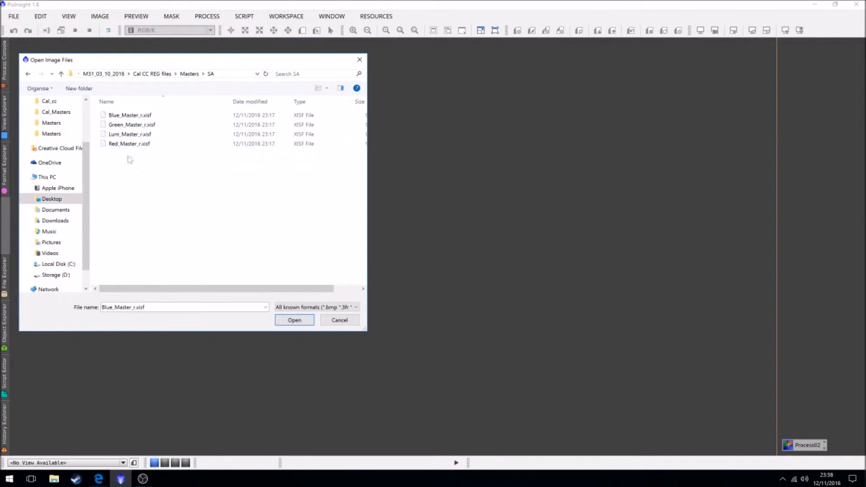
{"action": "left_click", "coordinate": [129, 116]}
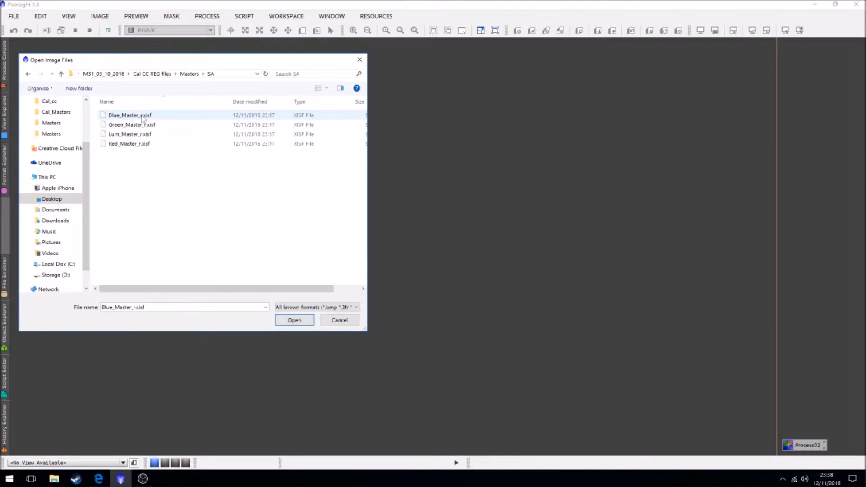
{"action": "left_click", "coordinate": [295, 319]}
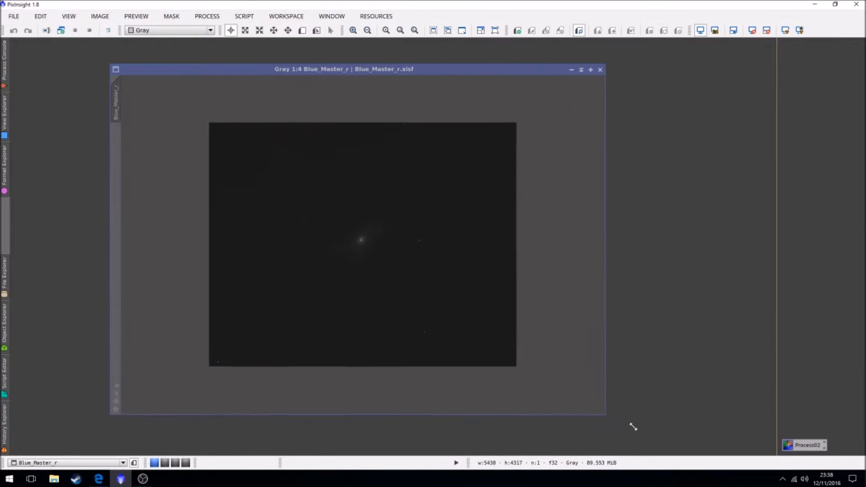
- Shift the image window left and zoom out to show the full galaxy frame
{"action": "left_click_drag", "start_coordinate": [344, 69], "coordinate": [292, 64]}
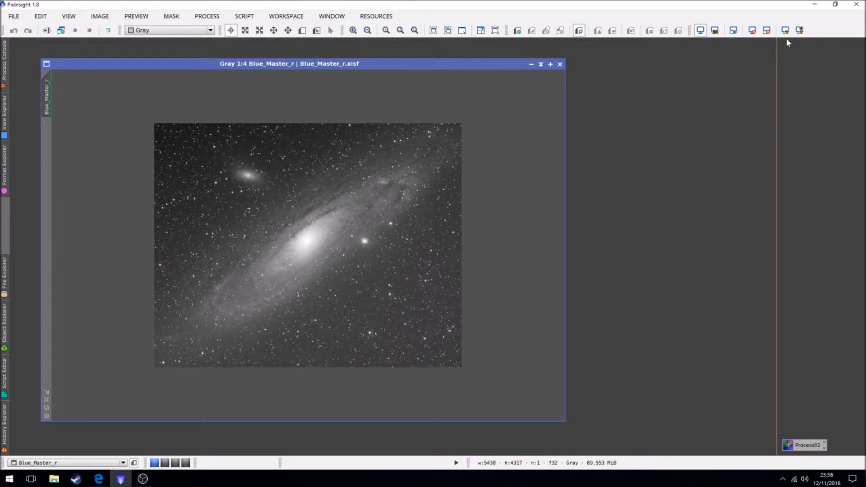
{"action": "mouse_move", "coordinate": [784, 30]}
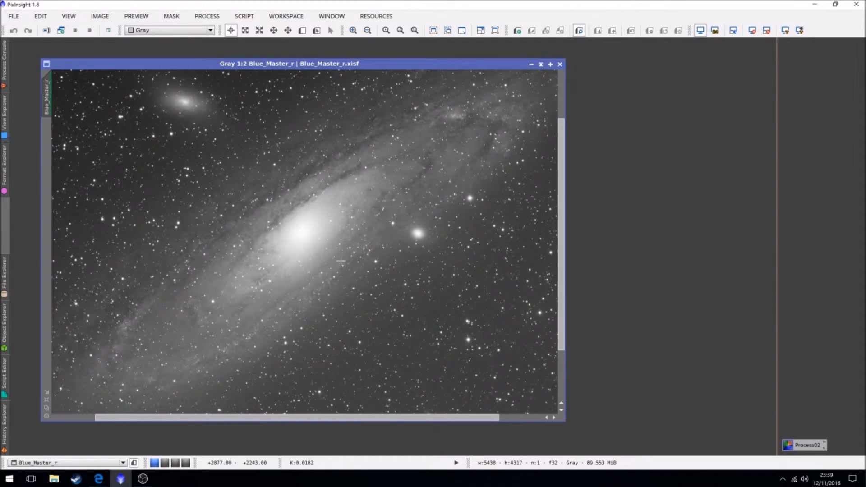
{"action": "mouse_move", "coordinate": [213, 327]}
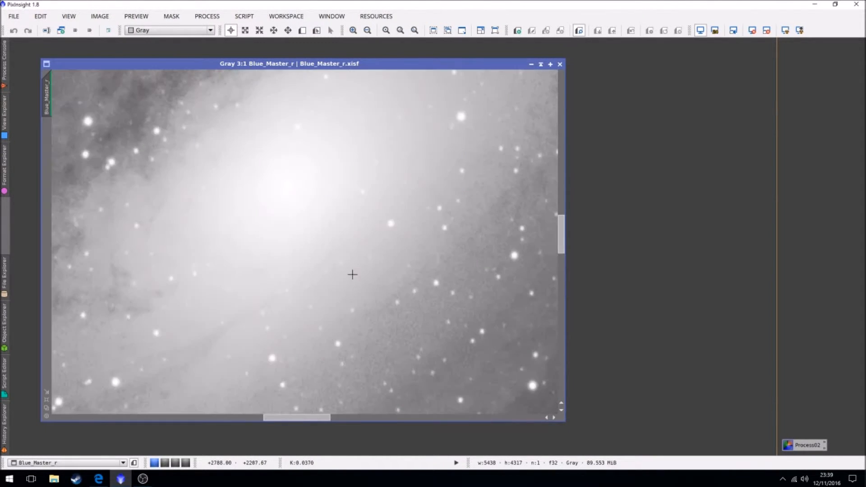
{"action": "left_click", "coordinate": [367, 31]}
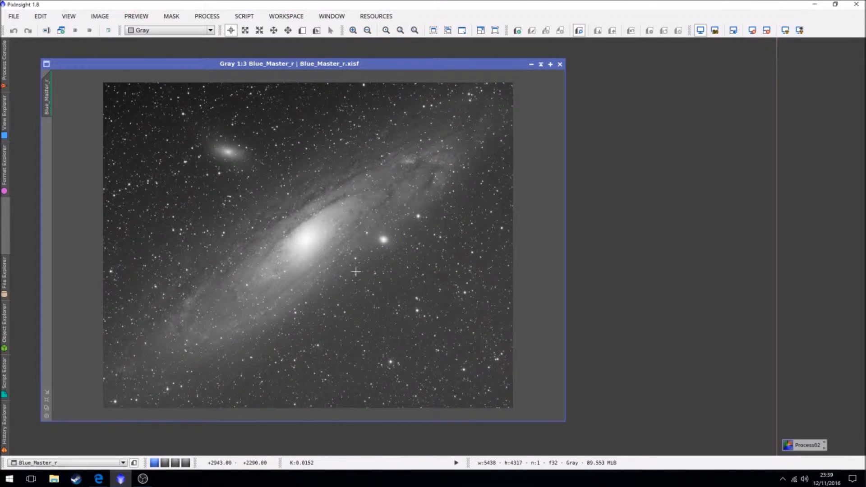
{"action": "left_click", "coordinate": [367, 30]}
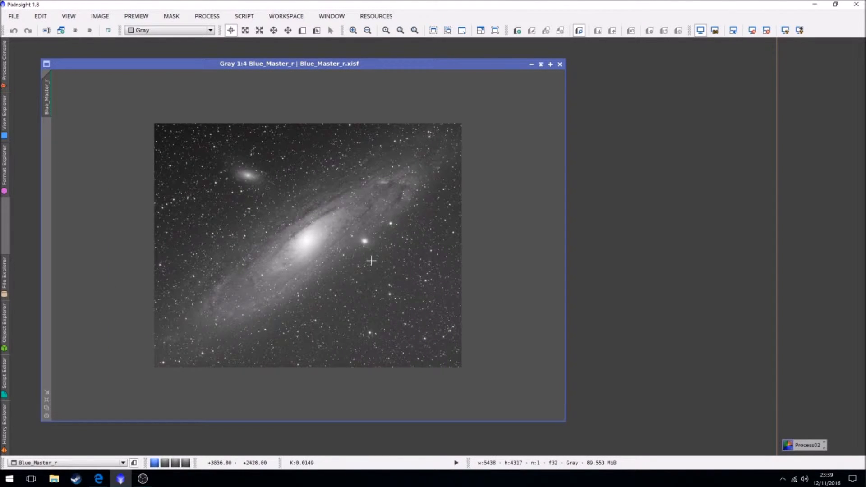
{"action": "mouse_move", "coordinate": [448, 232]}
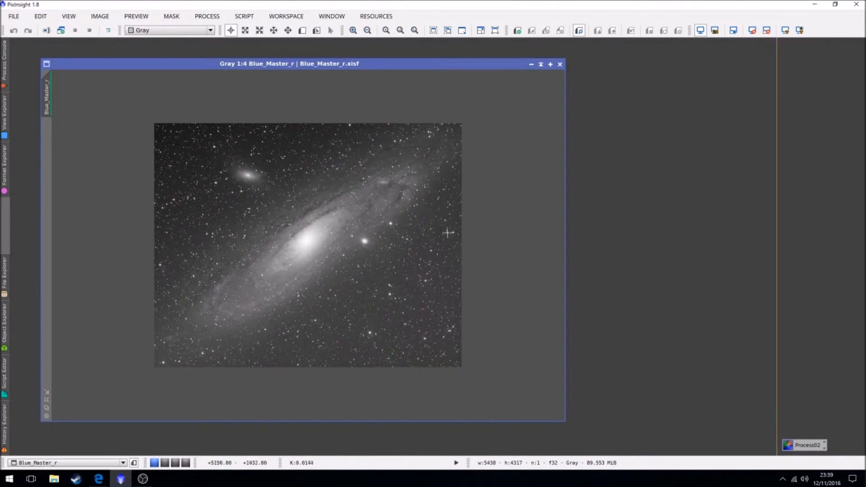
{"action": "mouse_move", "coordinate": [662, 254]}
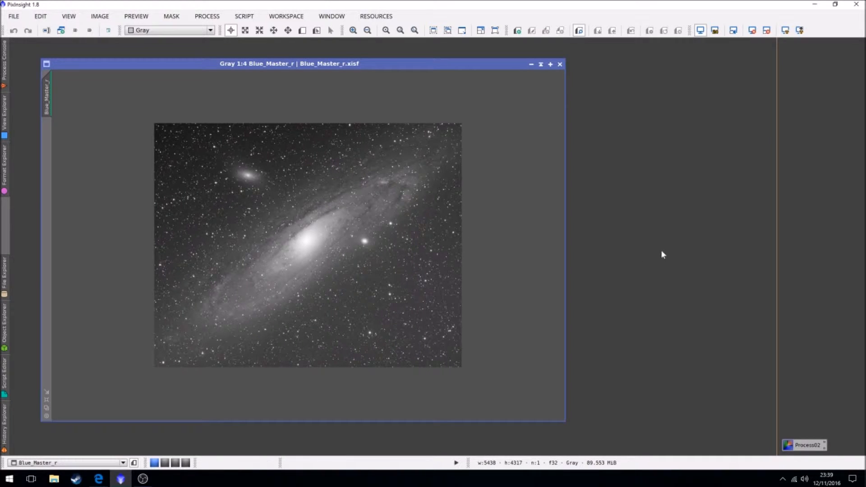
{"action": "mouse_move", "coordinate": [580, 227]}
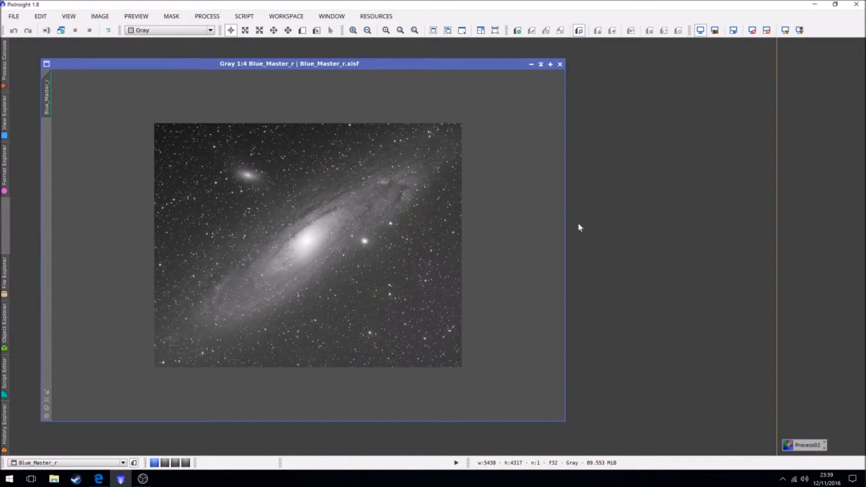
{"action": "mouse_move", "coordinate": [516, 210]}
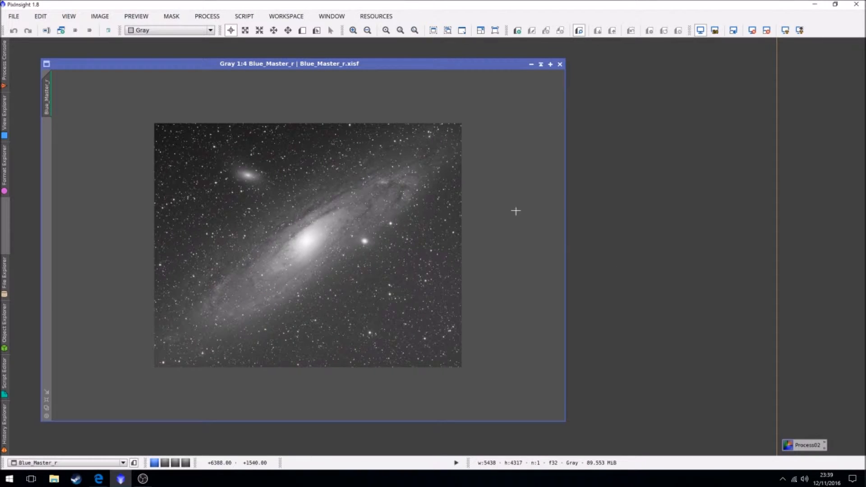
{"action": "mouse_move", "coordinate": [799, 30]}
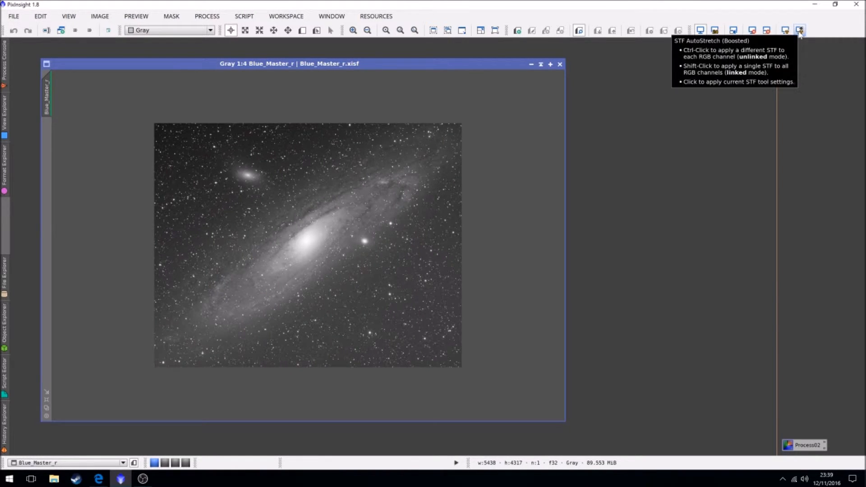
{"action": "left_click", "coordinate": [799, 30]}
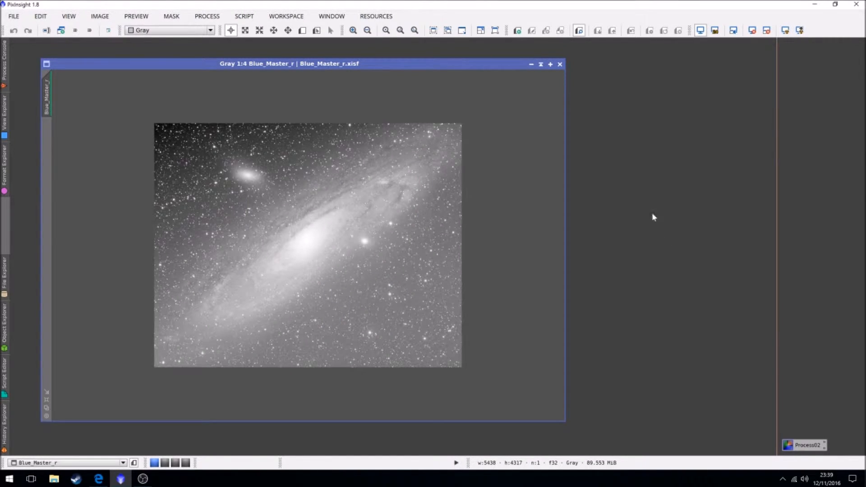
{"action": "mouse_move", "coordinate": [415, 313]}
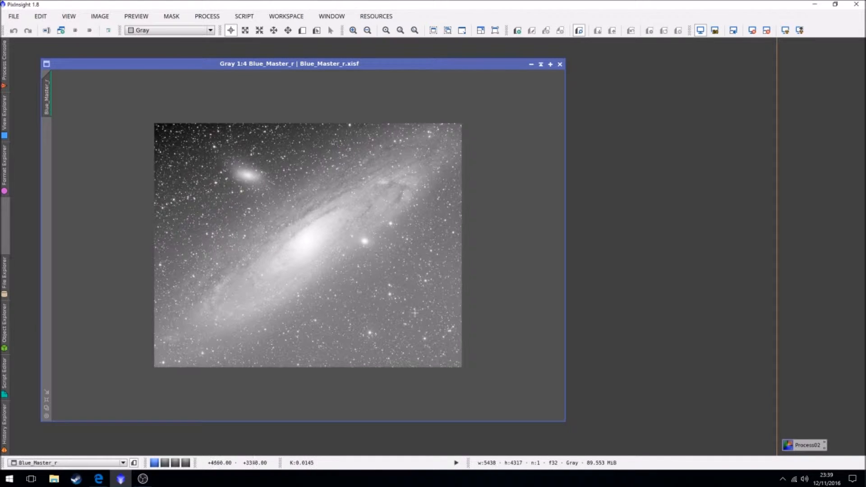
{"action": "mouse_move", "coordinate": [174, 147]}
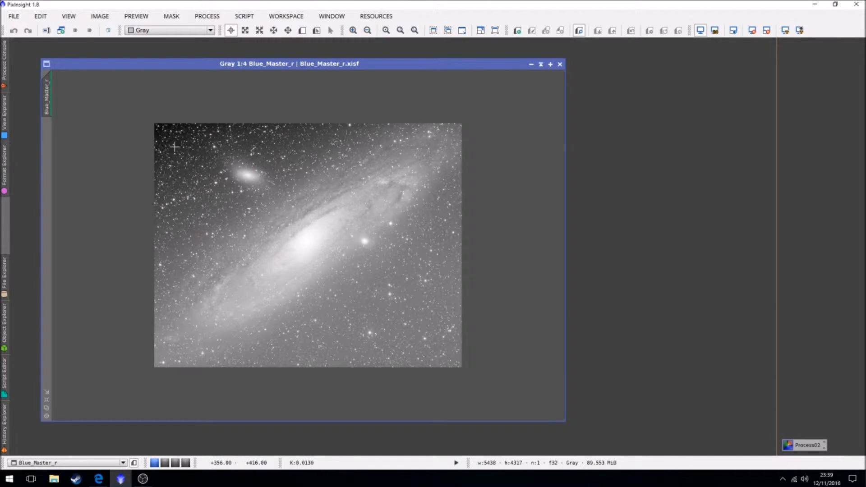
{"action": "mouse_move", "coordinate": [393, 307]}
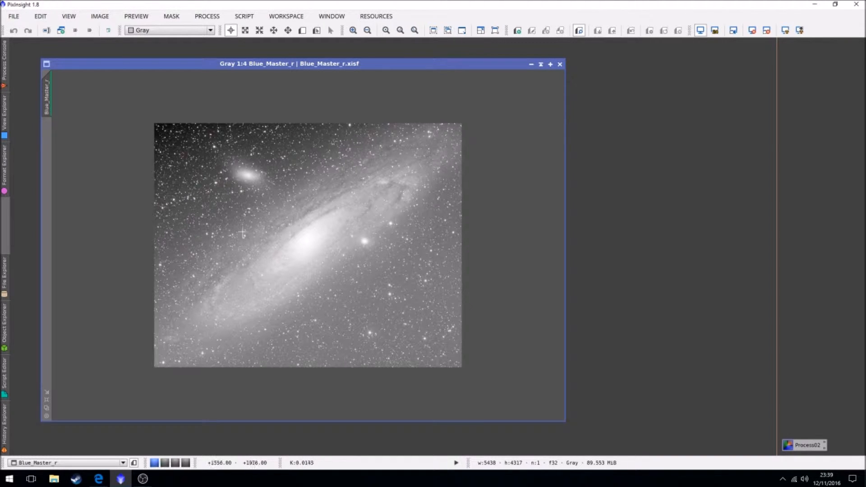
{"action": "mouse_move", "coordinate": [165, 175]}
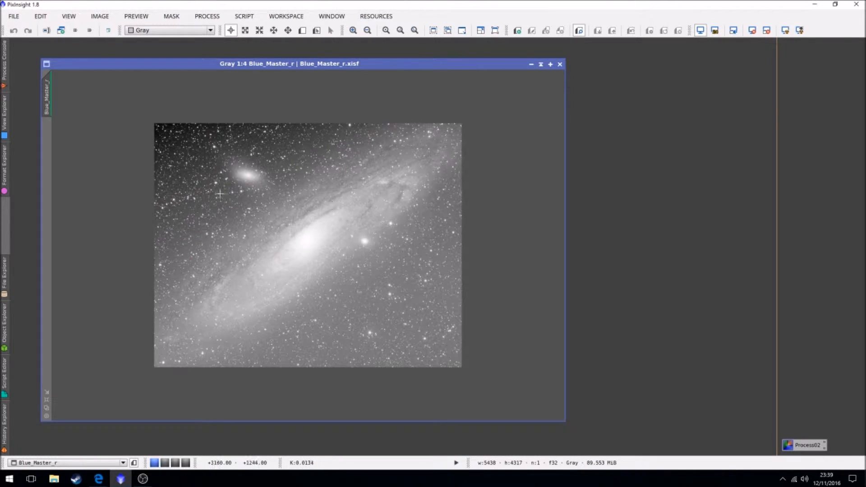
{"action": "mouse_move", "coordinate": [275, 147]}
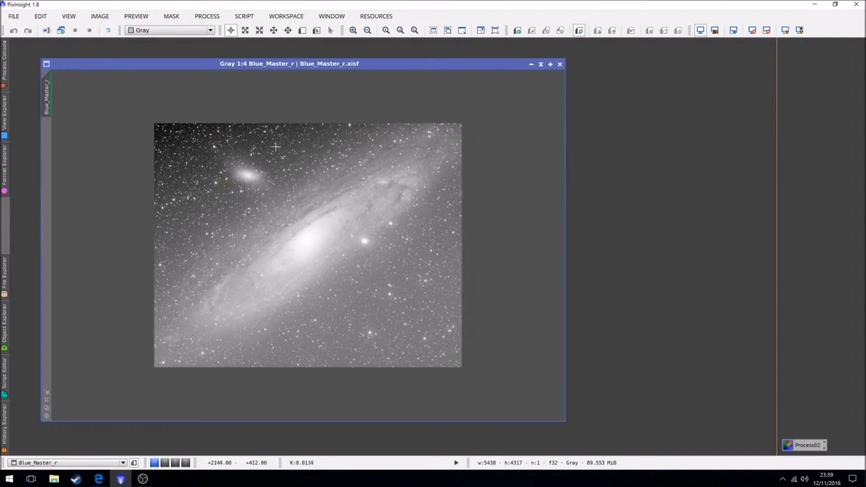
{"action": "mouse_move", "coordinate": [239, 184]}
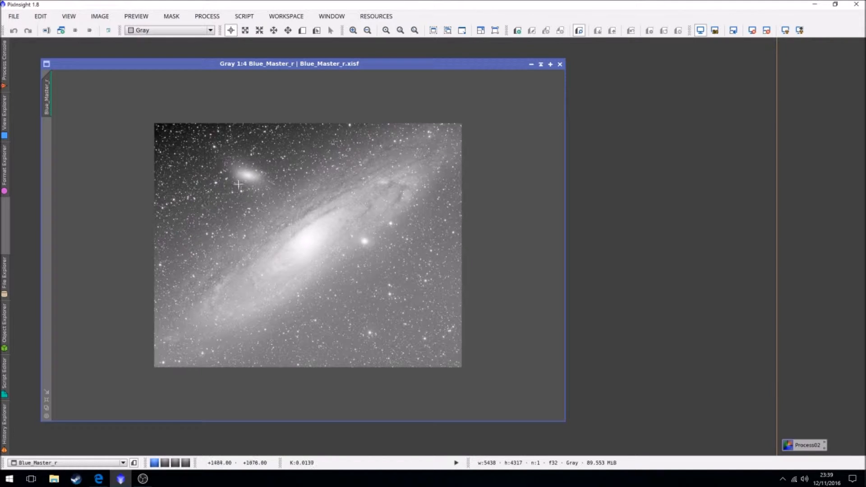
{"action": "mouse_move", "coordinate": [285, 243]}
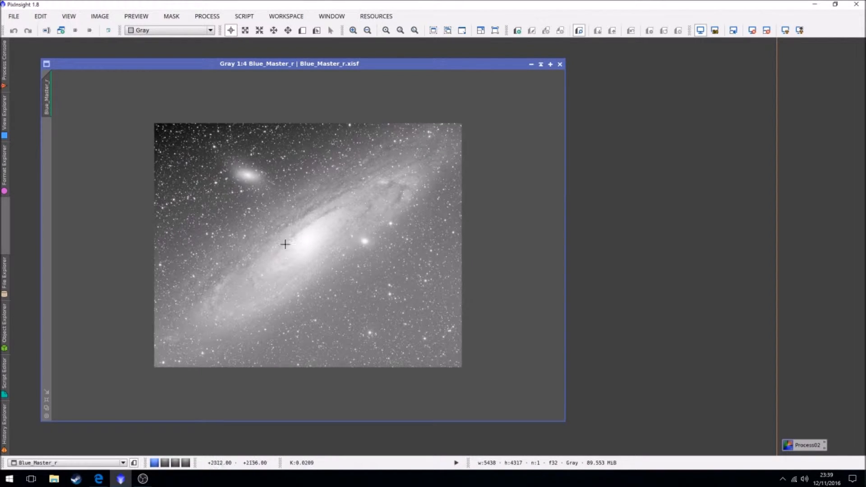
{"action": "mouse_move", "coordinate": [351, 180]}
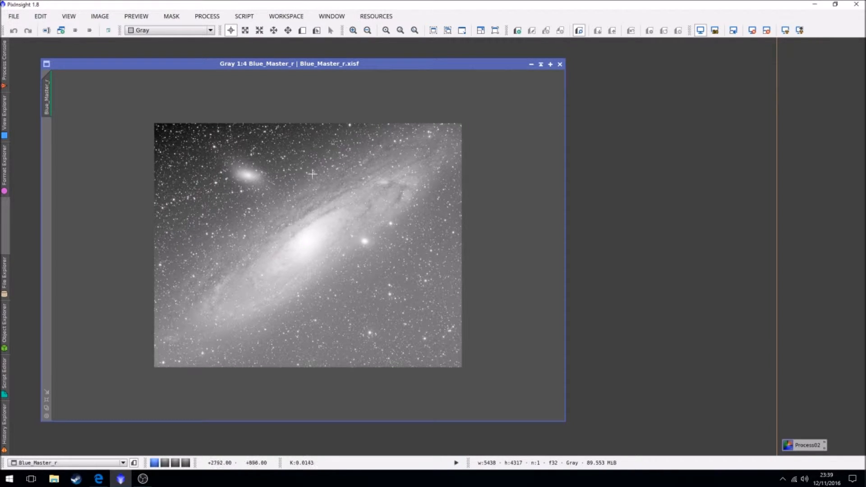
{"action": "mouse_move", "coordinate": [174, 188]}
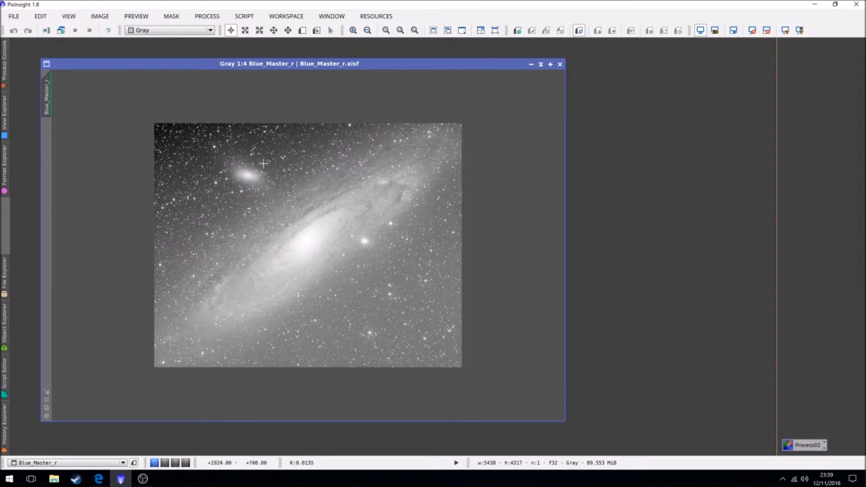
{"action": "mouse_move", "coordinate": [261, 224]}
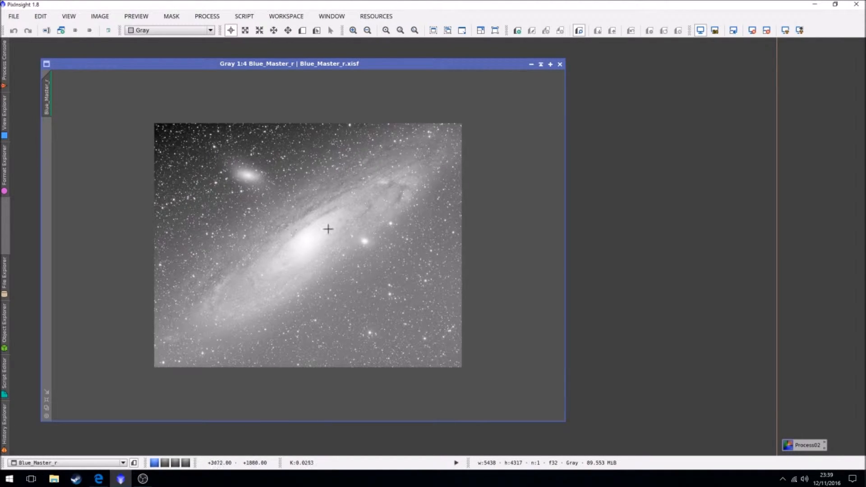
- Set the DBE sample marker colour to a custom yellow
{"action": "left_click", "coordinate": [206, 16]}
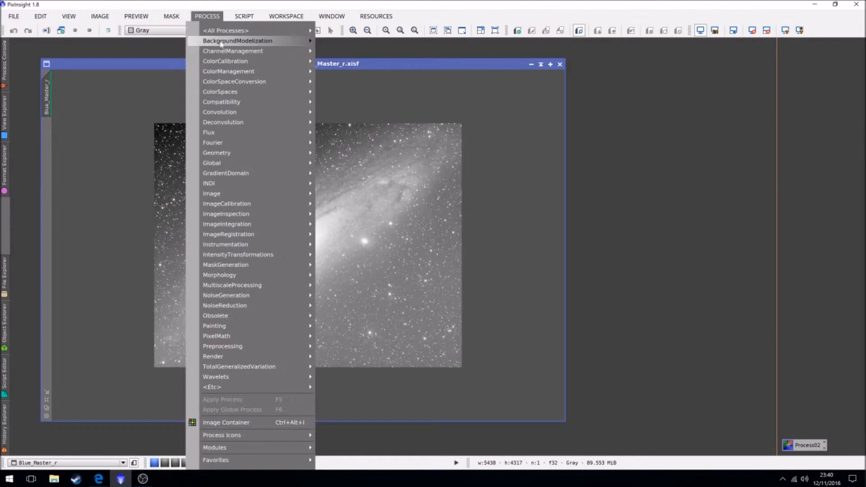
{"action": "mouse_move", "coordinate": [237, 40]}
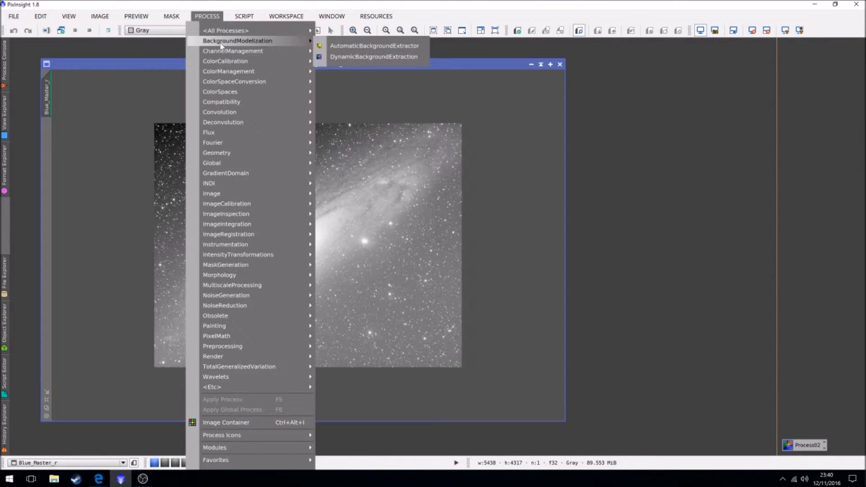
{"action": "mouse_move", "coordinate": [374, 46]}
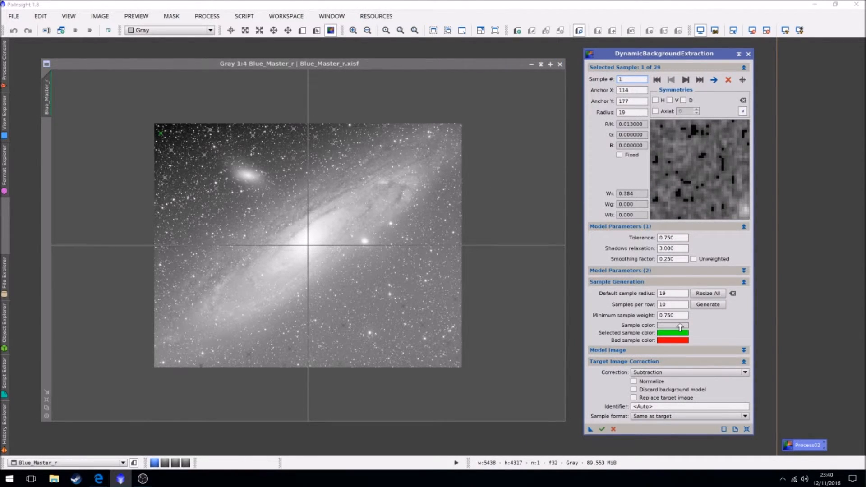
{"action": "left_click", "coordinate": [673, 325]}
{"action": "type", "text": "0"}
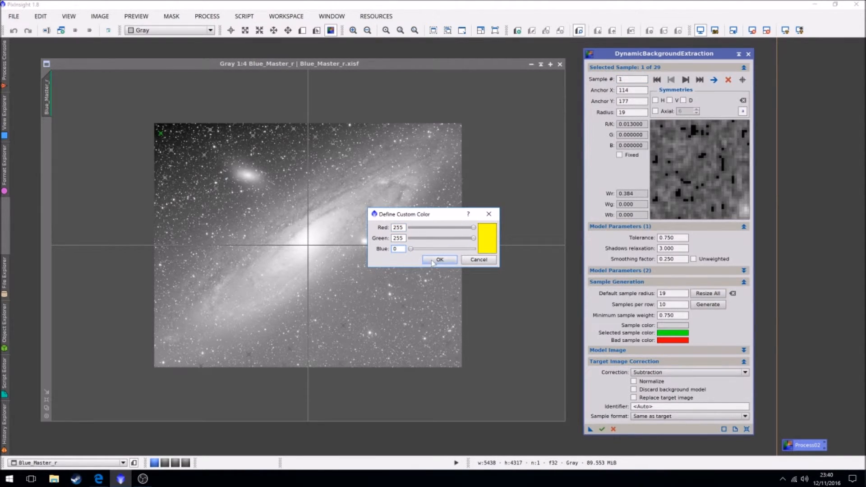
{"action": "left_click", "coordinate": [439, 259]}
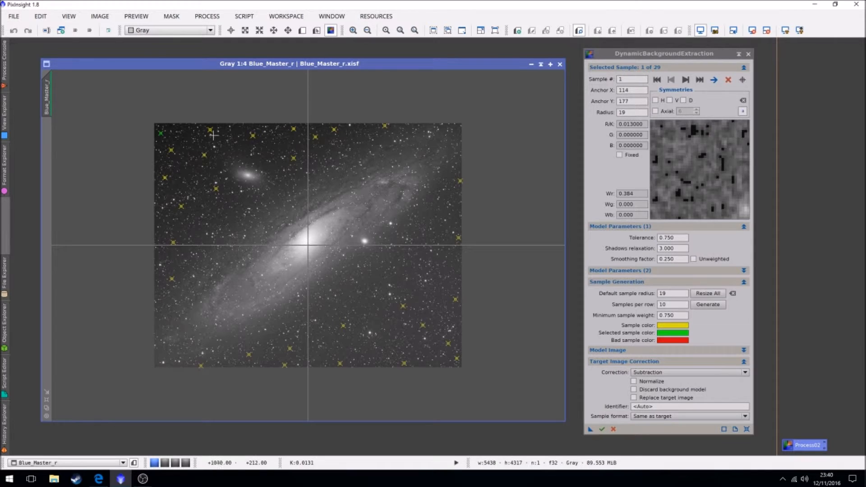
{"action": "mouse_move", "coordinate": [452, 192]}
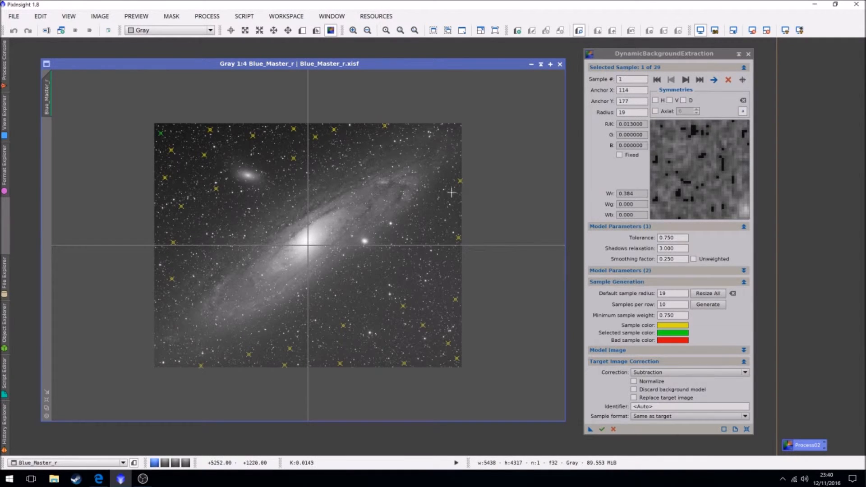
{"action": "mouse_move", "coordinate": [635, 190]}
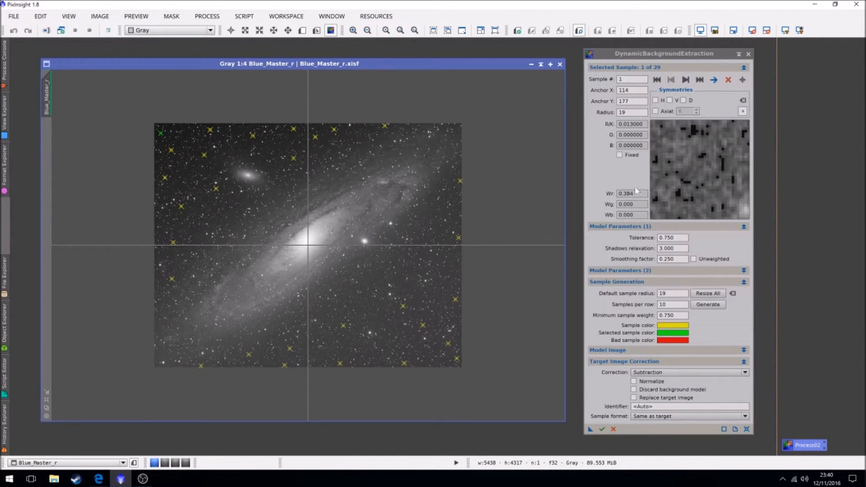
{"action": "mouse_move", "coordinate": [179, 190]}
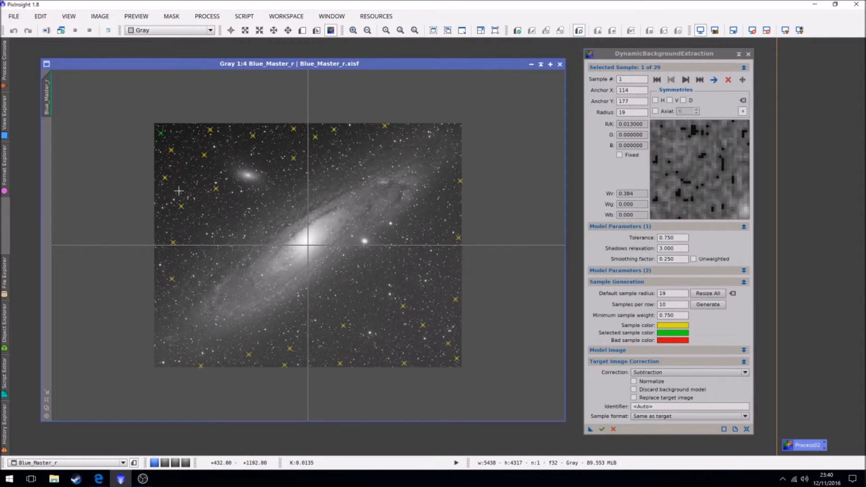
{"action": "mouse_move", "coordinate": [160, 128]}
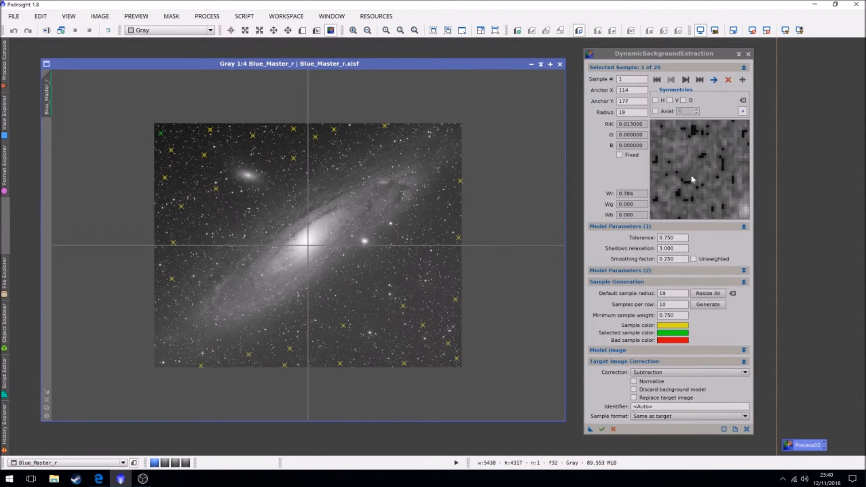
{"action": "mouse_move", "coordinate": [714, 171]}
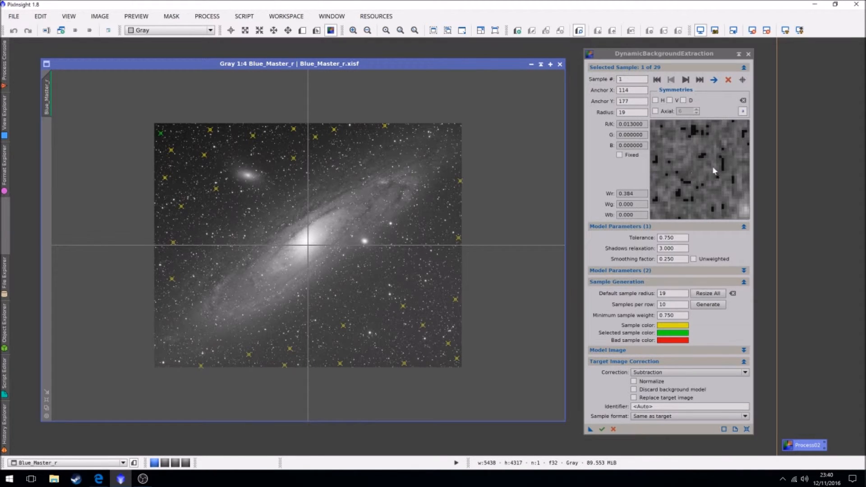
{"action": "mouse_move", "coordinate": [408, 138]}
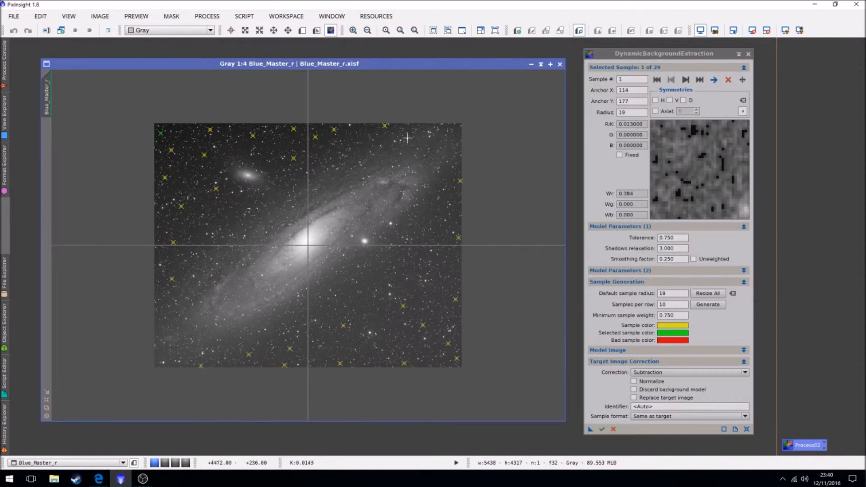
{"action": "mouse_move", "coordinate": [165, 213]}
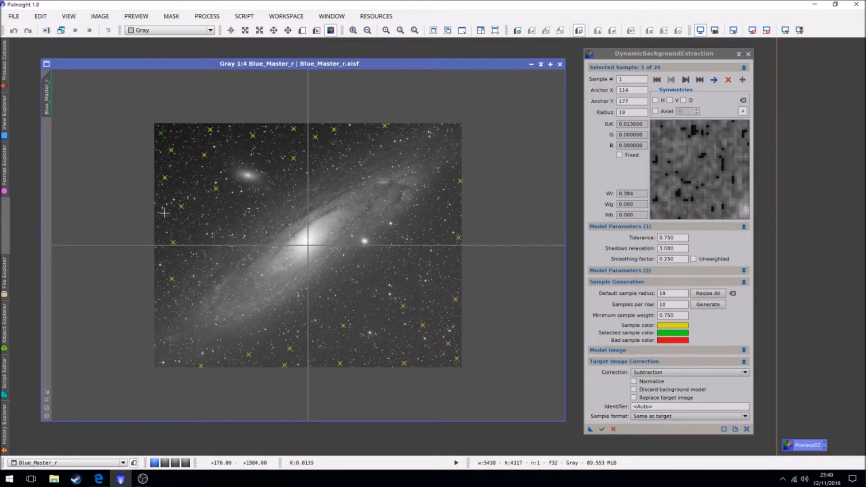
{"action": "mouse_move", "coordinate": [364, 240]}
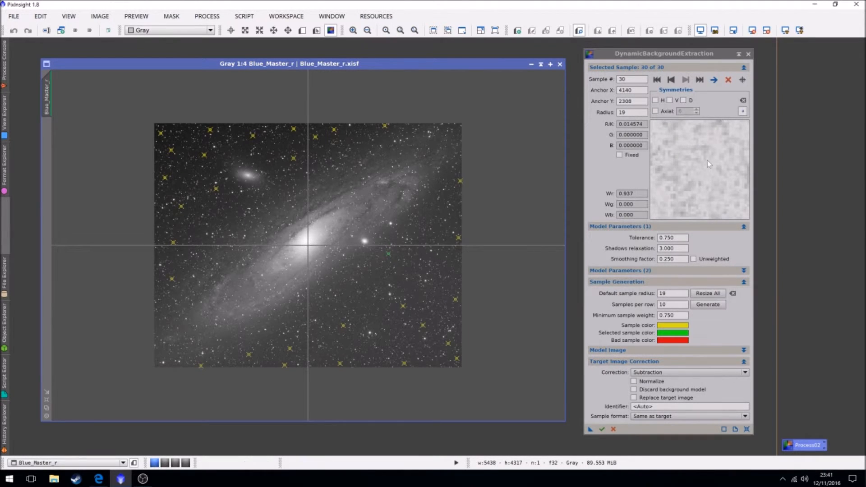
{"action": "mouse_move", "coordinate": [724, 141]}
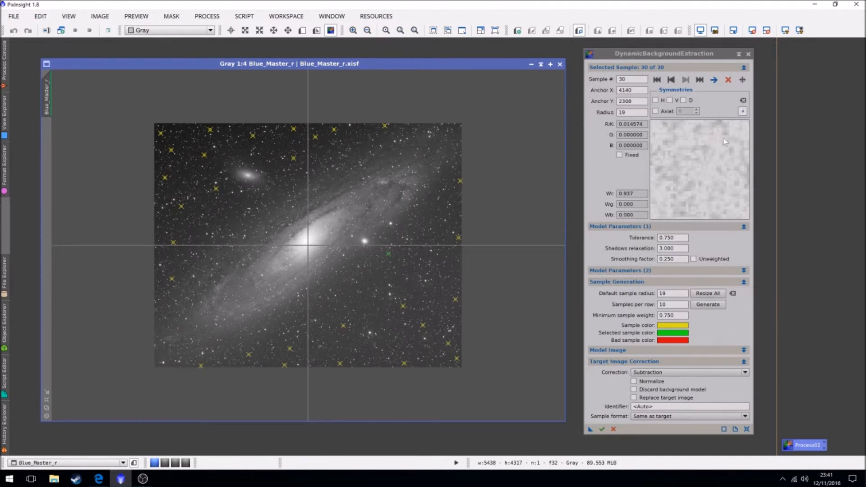
{"action": "mouse_move", "coordinate": [854, 260]}
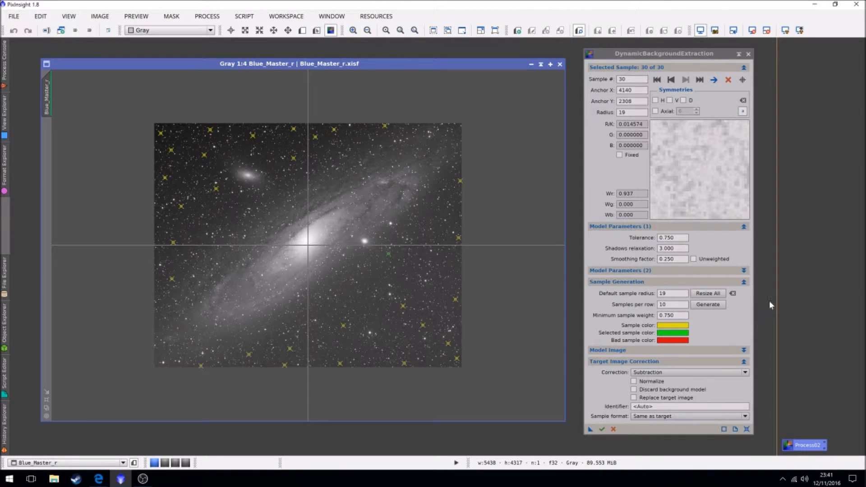
{"action": "mouse_move", "coordinate": [807, 276]}
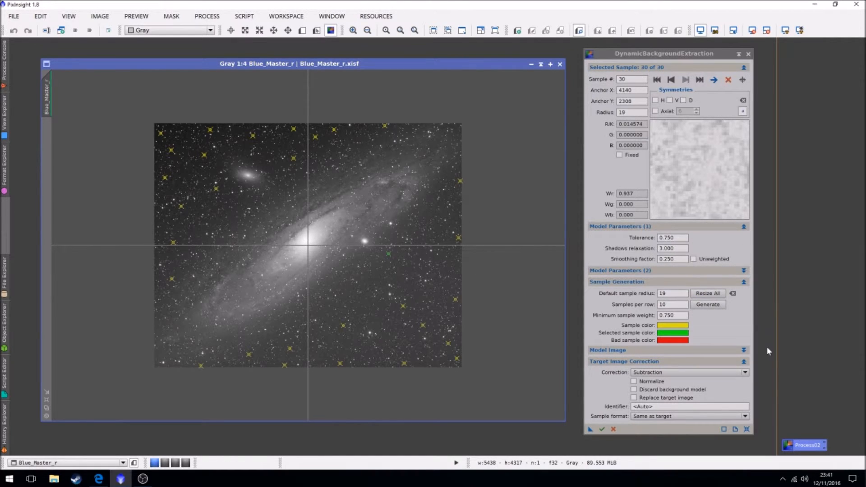
{"action": "mouse_move", "coordinate": [781, 337]}
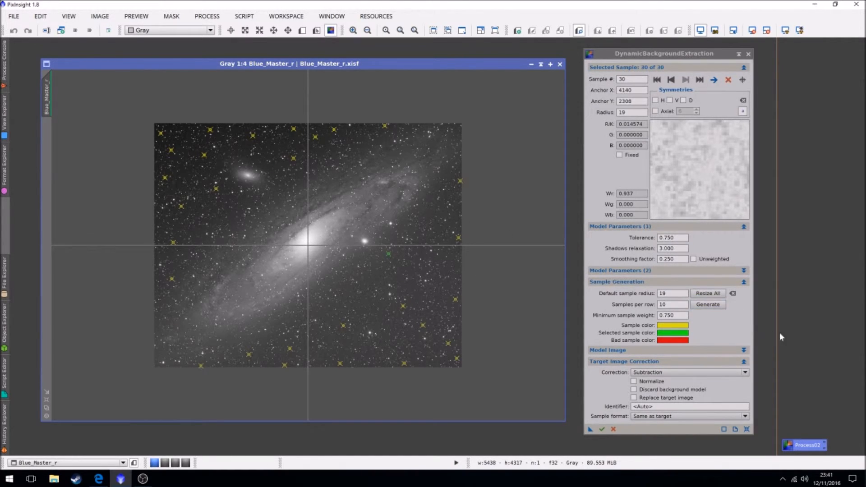
{"action": "mouse_move", "coordinate": [504, 287]}
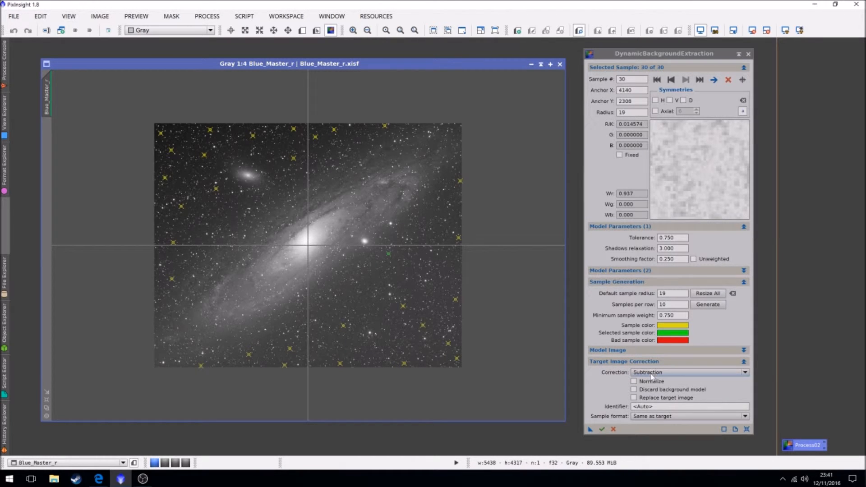
{"action": "mouse_move", "coordinate": [649, 381]}
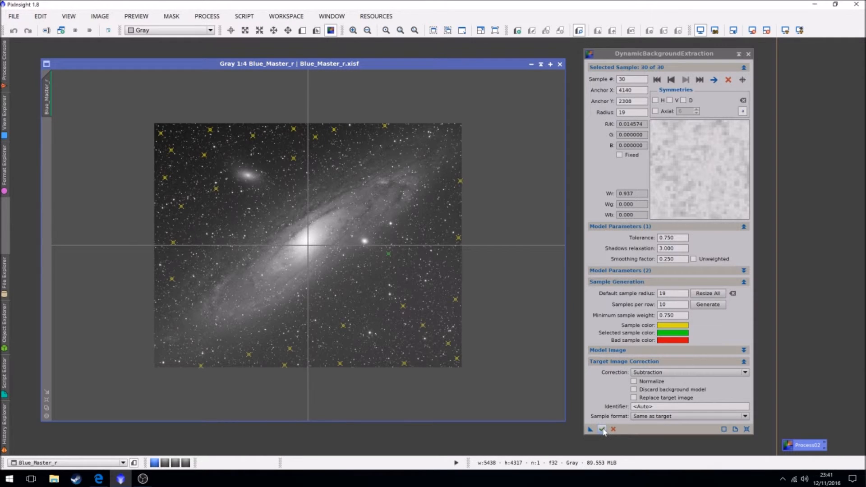
{"action": "left_click", "coordinate": [602, 429]}
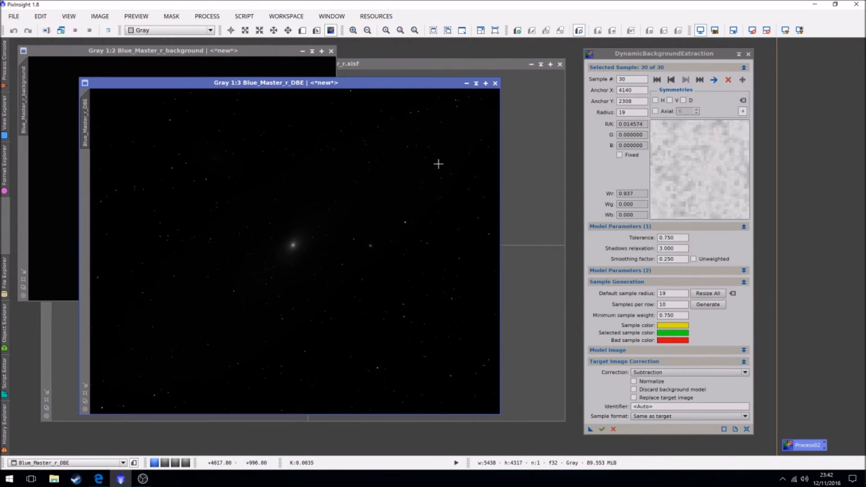
{"action": "mouse_move", "coordinate": [249, 88]}
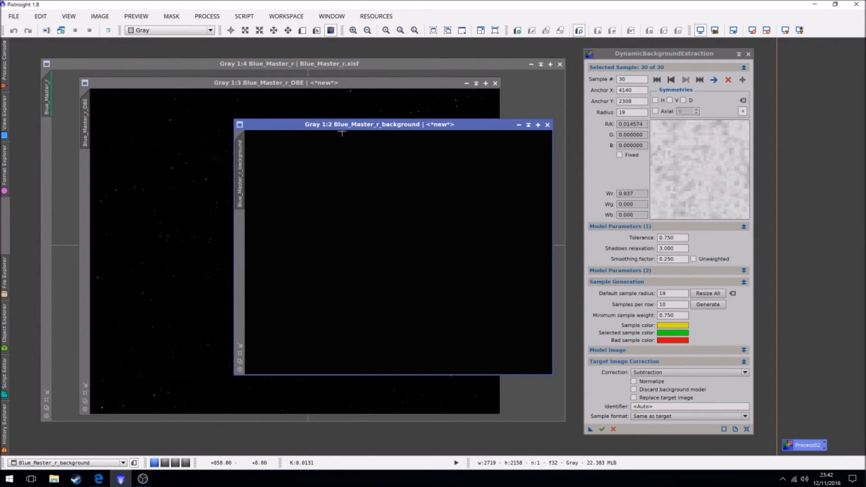
{"action": "mouse_move", "coordinate": [515, 172]}
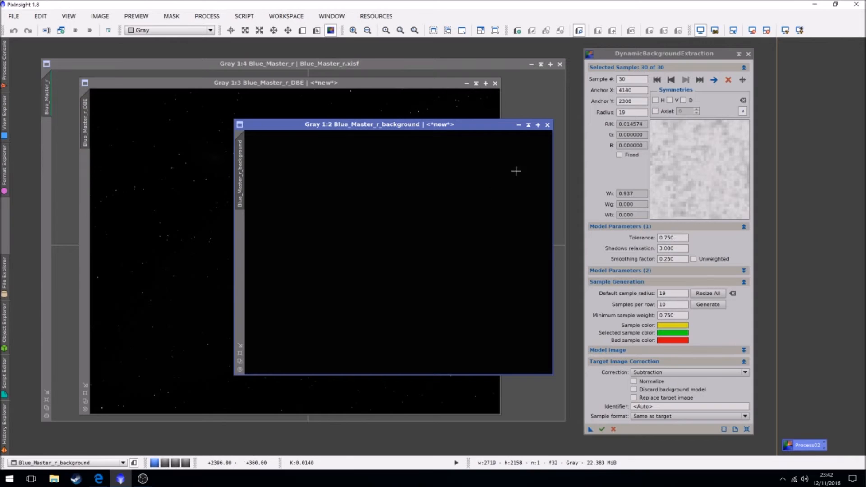
{"action": "mouse_move", "coordinate": [476, 127]}
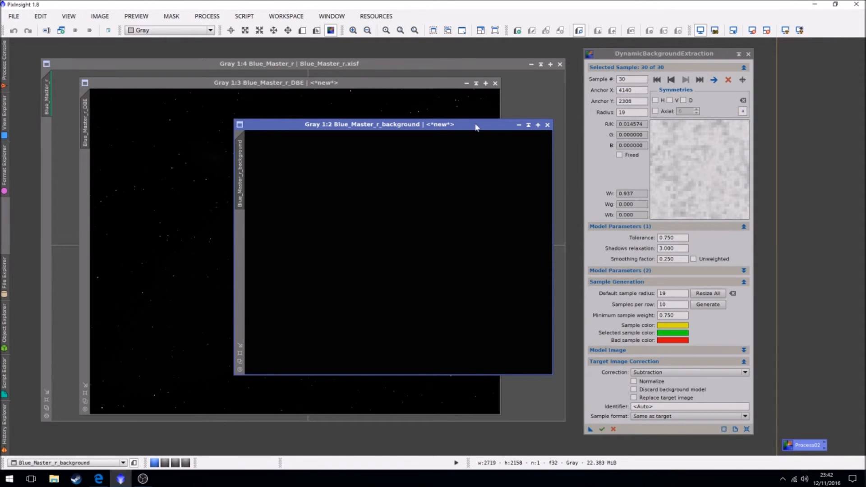
- Move the Blue_Master_r_background model window aside
{"action": "left_click_drag", "start_coordinate": [378, 124], "coordinate": [370, 121]}
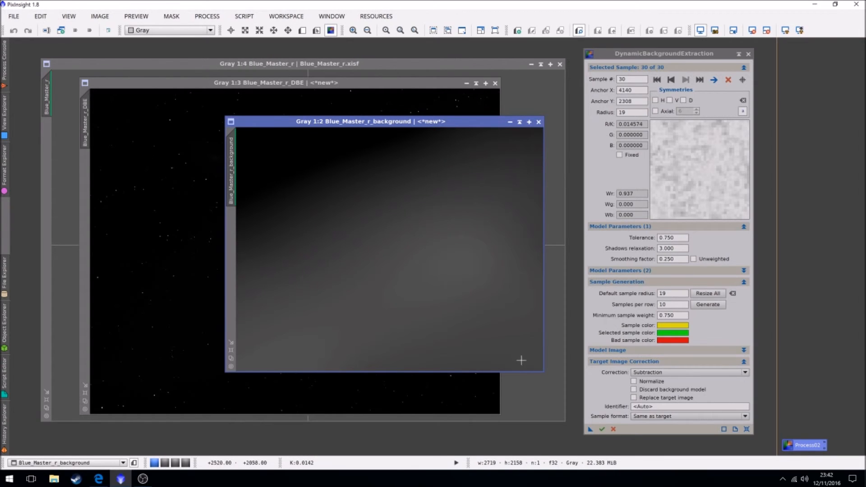
{"action": "mouse_move", "coordinate": [266, 138]}
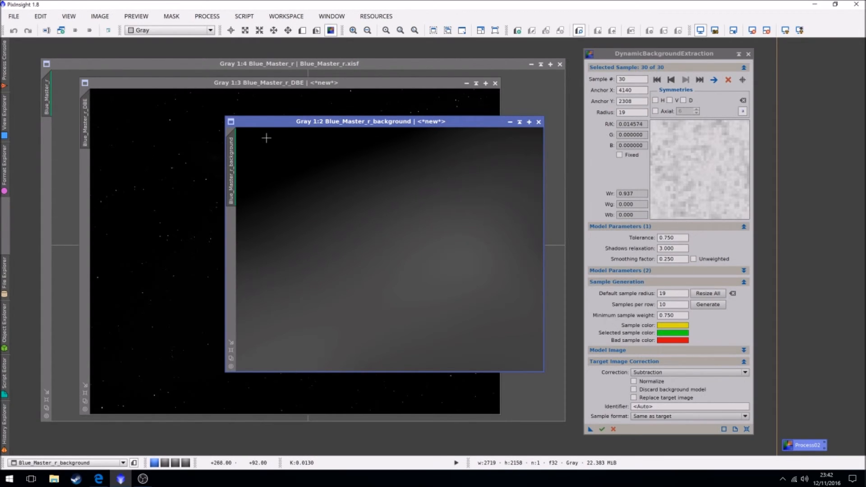
{"action": "mouse_move", "coordinate": [549, 130]}
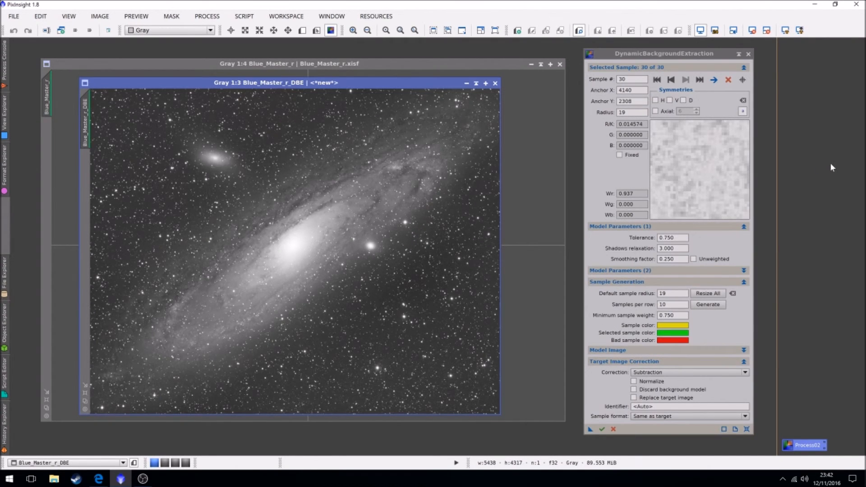
{"action": "mouse_move", "coordinate": [395, 351]}
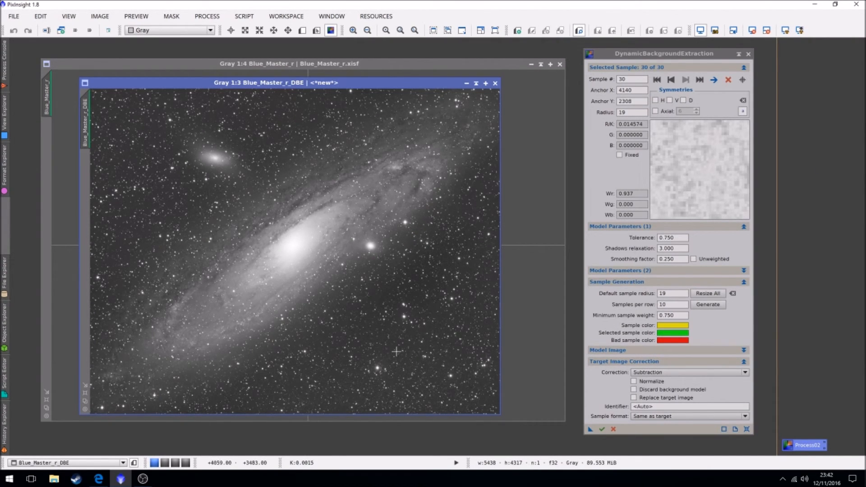
{"action": "mouse_move", "coordinate": [142, 223]}
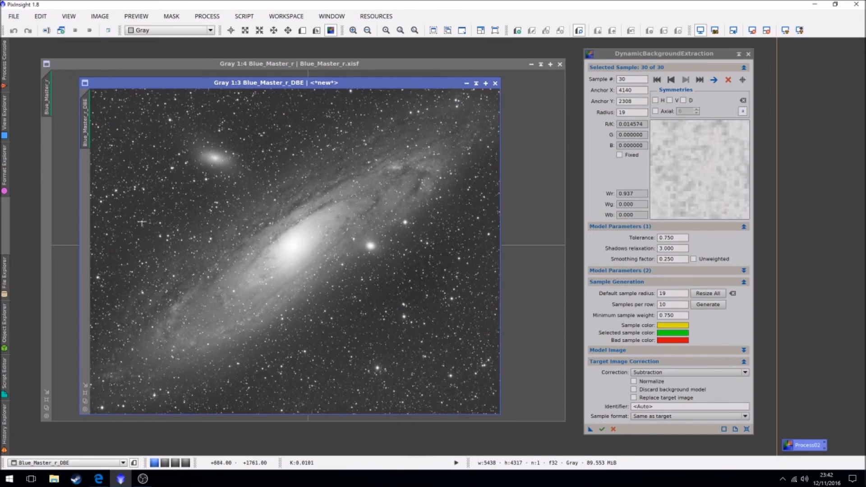
{"action": "mouse_move", "coordinate": [351, 106]}
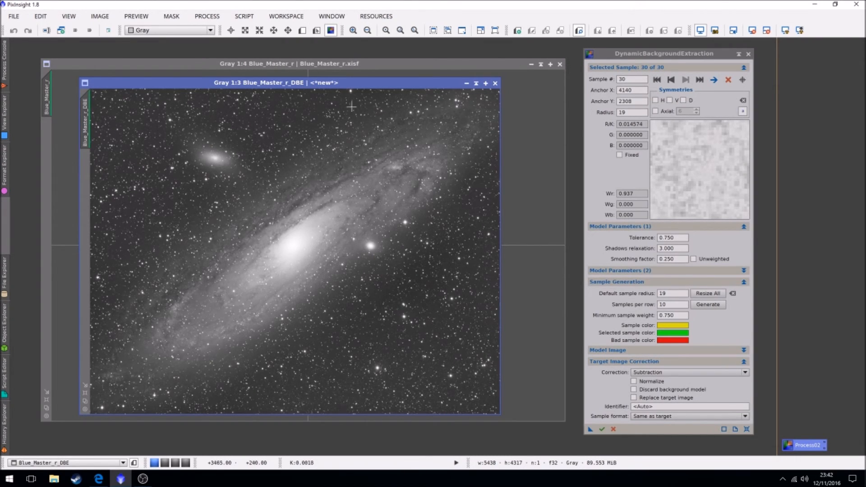
- End the DynamicBackgroundExtraction session, confirming Yes to cancel it
{"action": "left_click", "coordinate": [495, 83]}
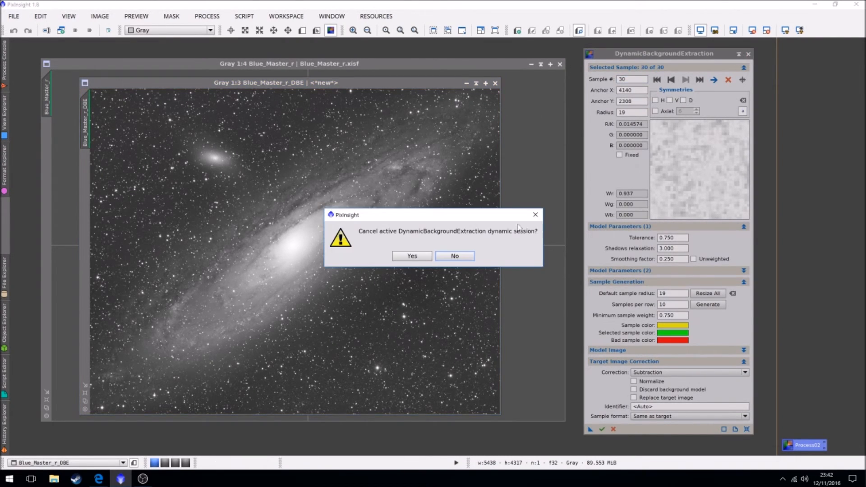
{"action": "left_click", "coordinate": [411, 256]}
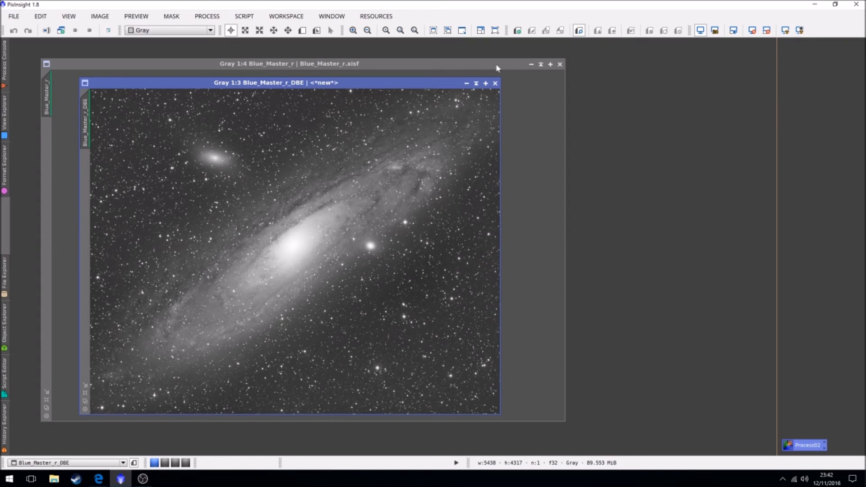
- Bring Blue_Master_r forward and drag it beside Blue_Master_r_DBE
{"action": "left_click", "coordinate": [495, 83]}
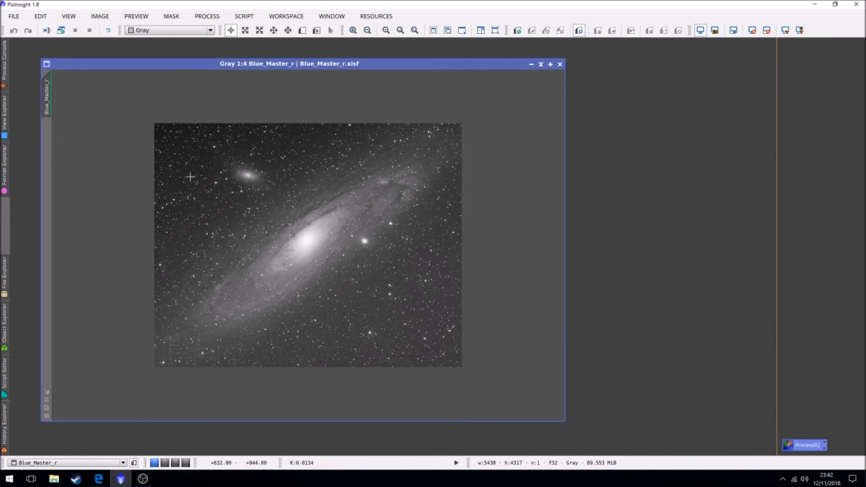
{"action": "left_click_drag", "start_coordinate": [289, 63], "coordinate": [186, 63]}
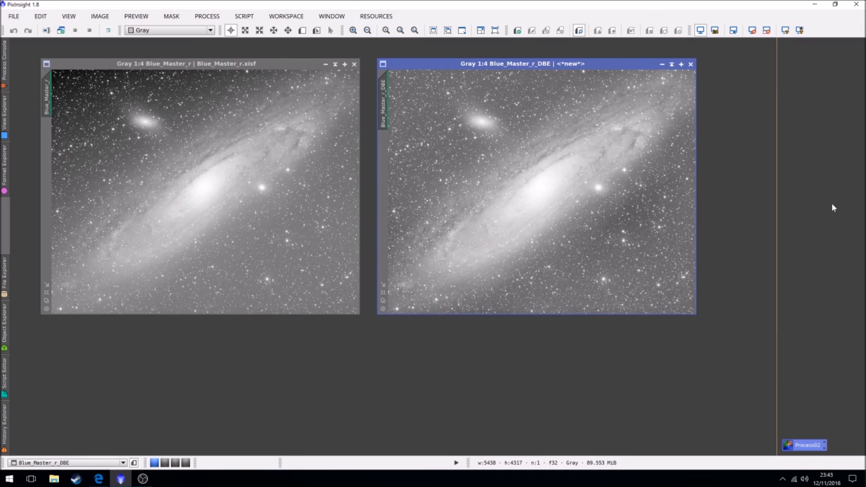
{"action": "mouse_move", "coordinate": [843, 211]}
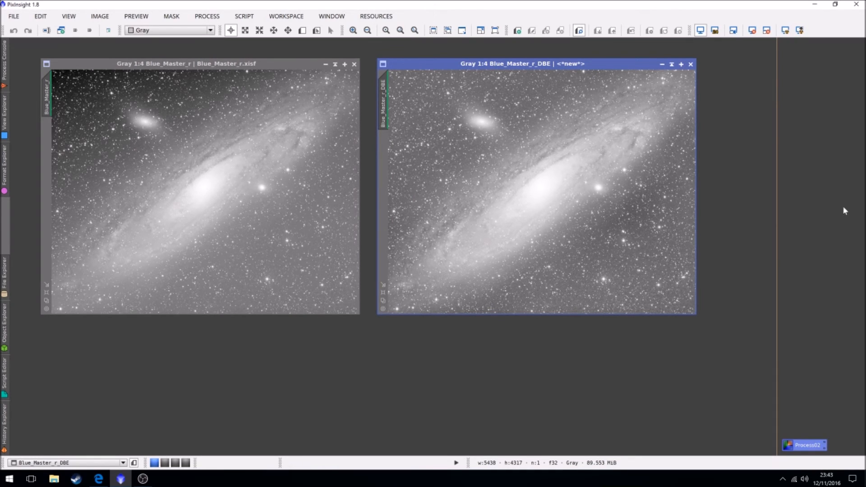
{"action": "mouse_move", "coordinate": [657, 230]}
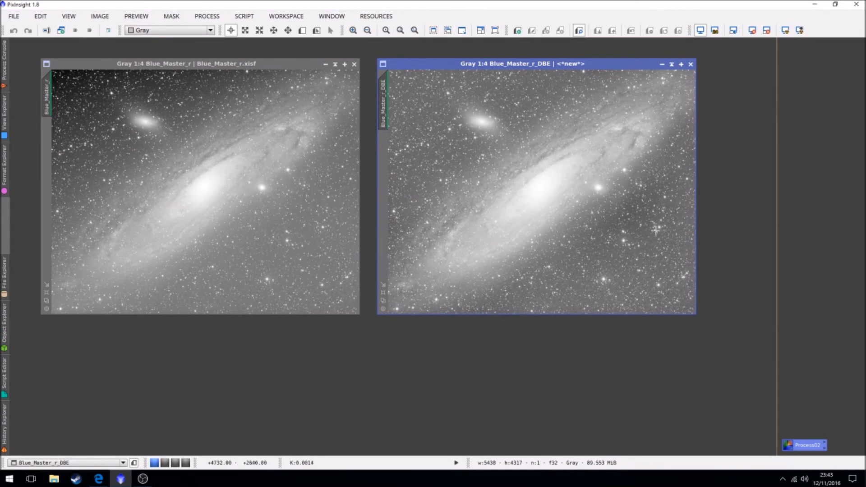
{"action": "mouse_move", "coordinate": [481, 189]}
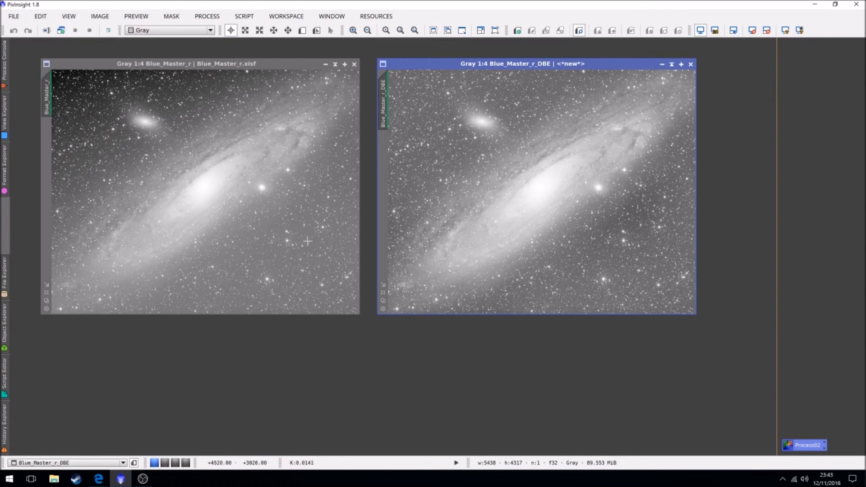
{"action": "mouse_move", "coordinate": [703, 261]}
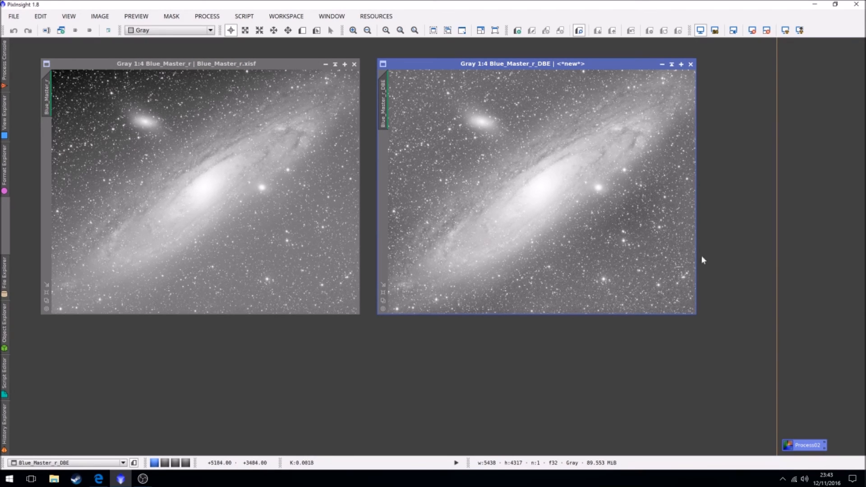